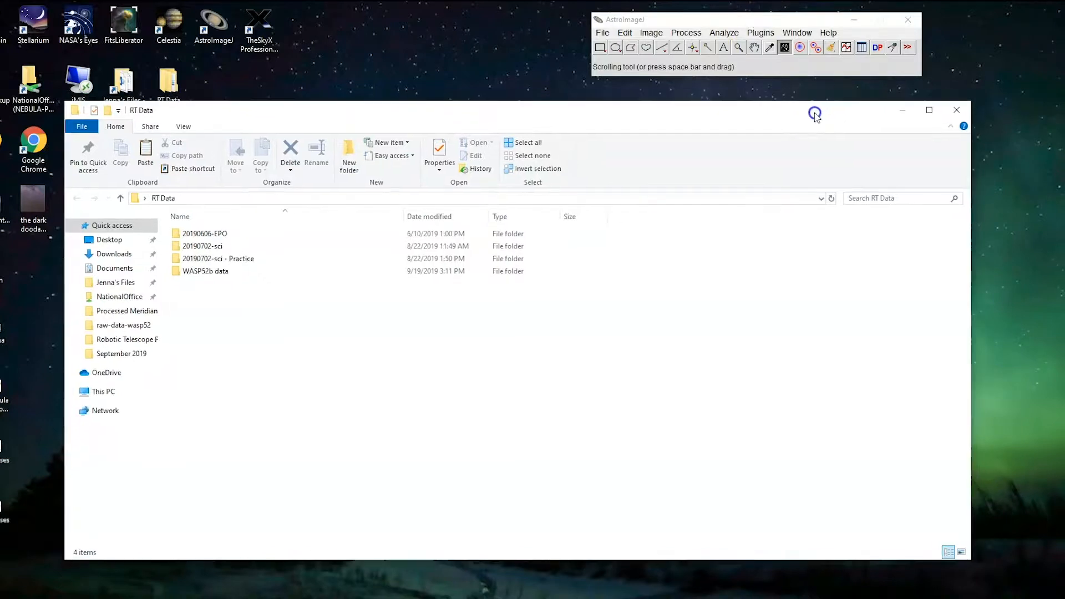
# Open the WASP52b data folder in RT Data to reach the WASP52b subfolder
pyautogui.click(201, 324)
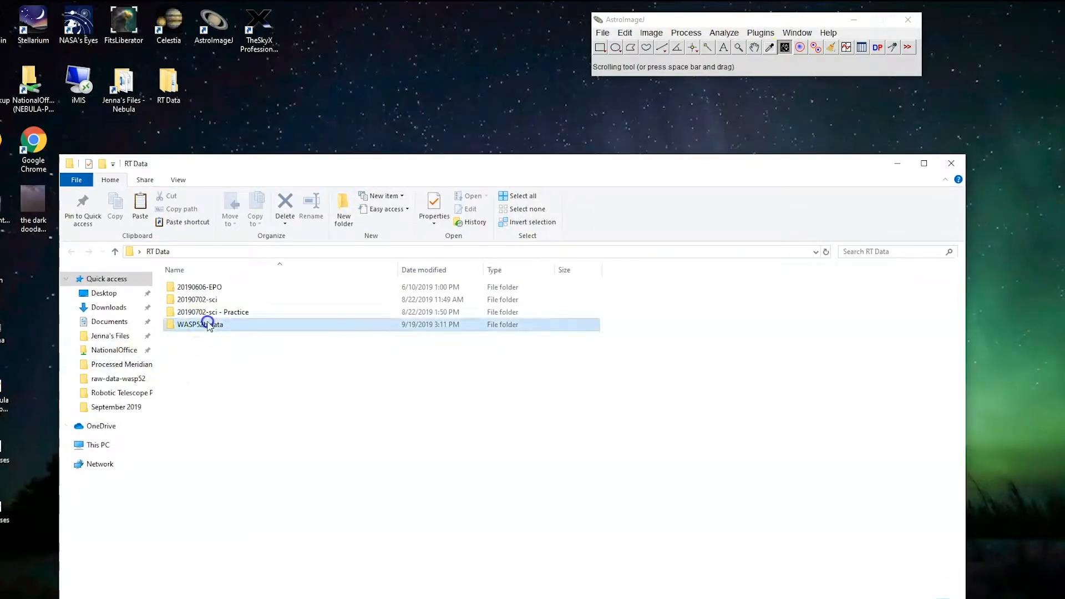
pyautogui.doubleClick(199, 324)
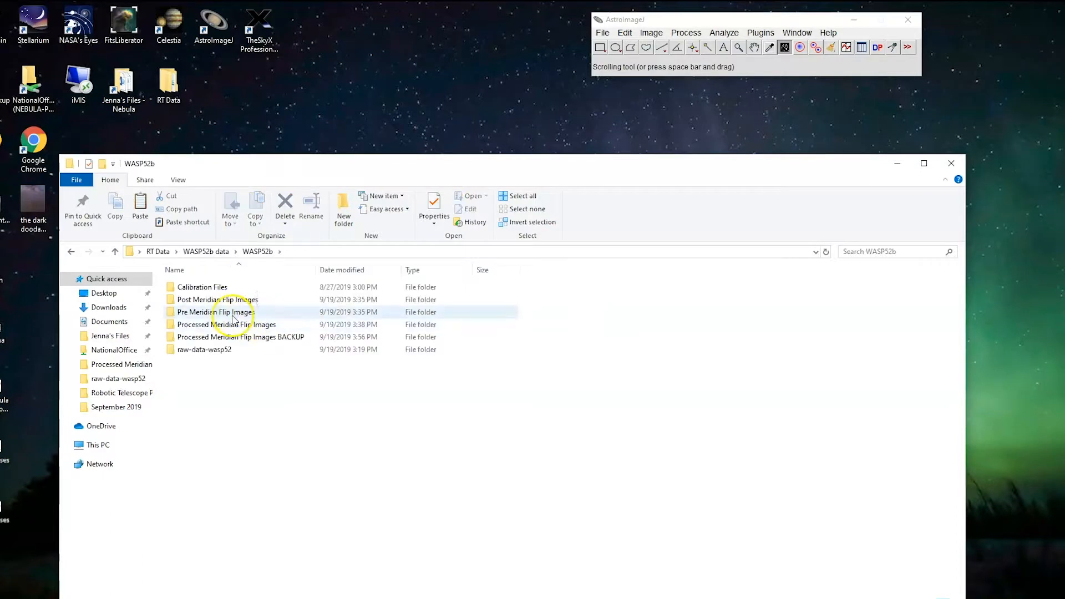
pyautogui.moveTo(252, 324)
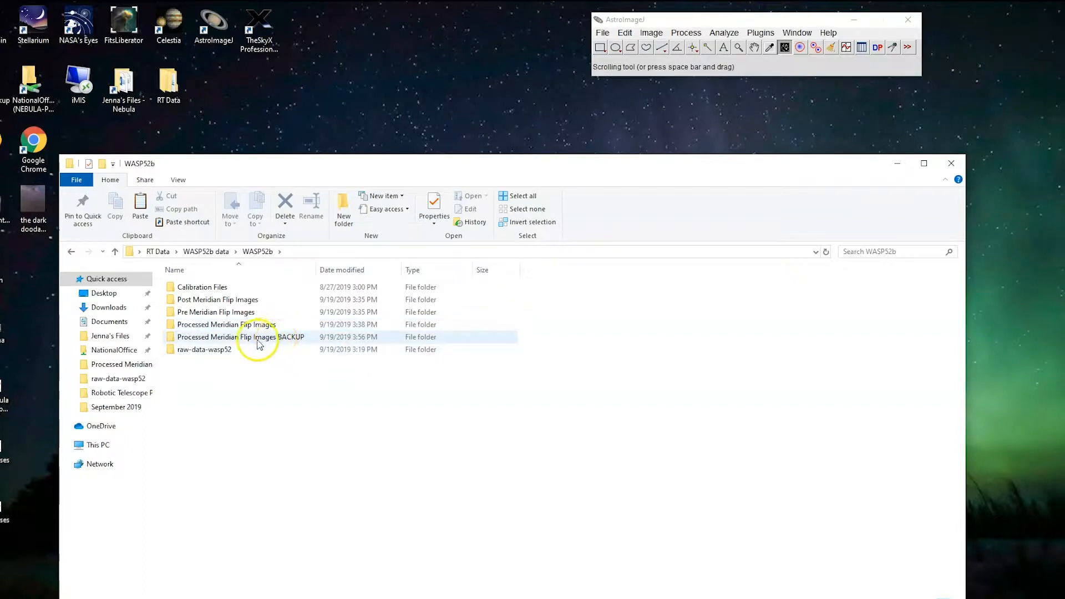
pyautogui.moveTo(265, 338)
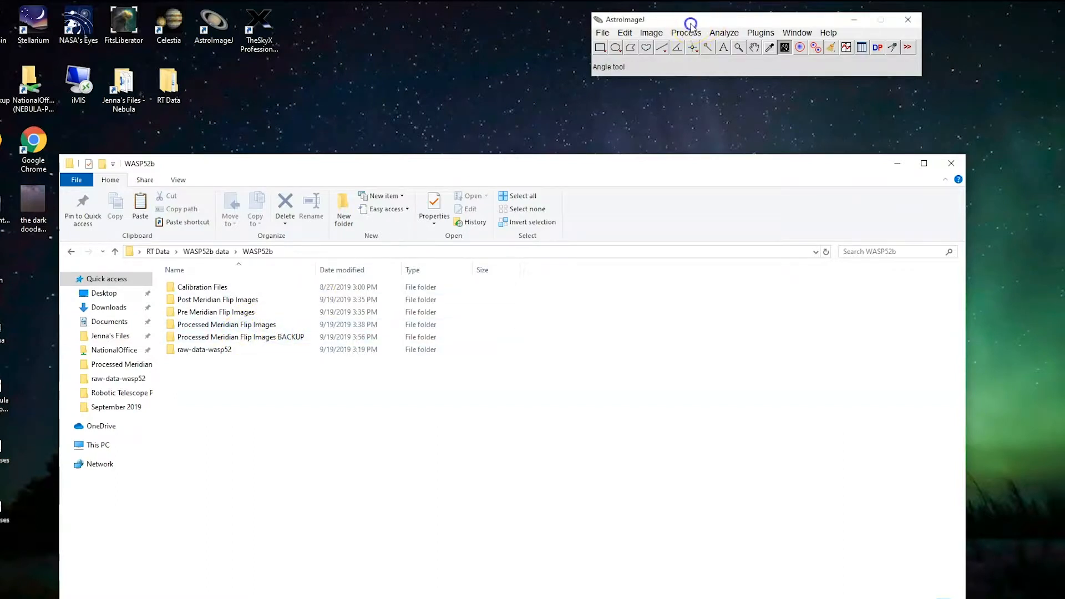
# Import the Processed Meridian Flip Images folder as a 360-image sequence
pyautogui.click(601, 32)
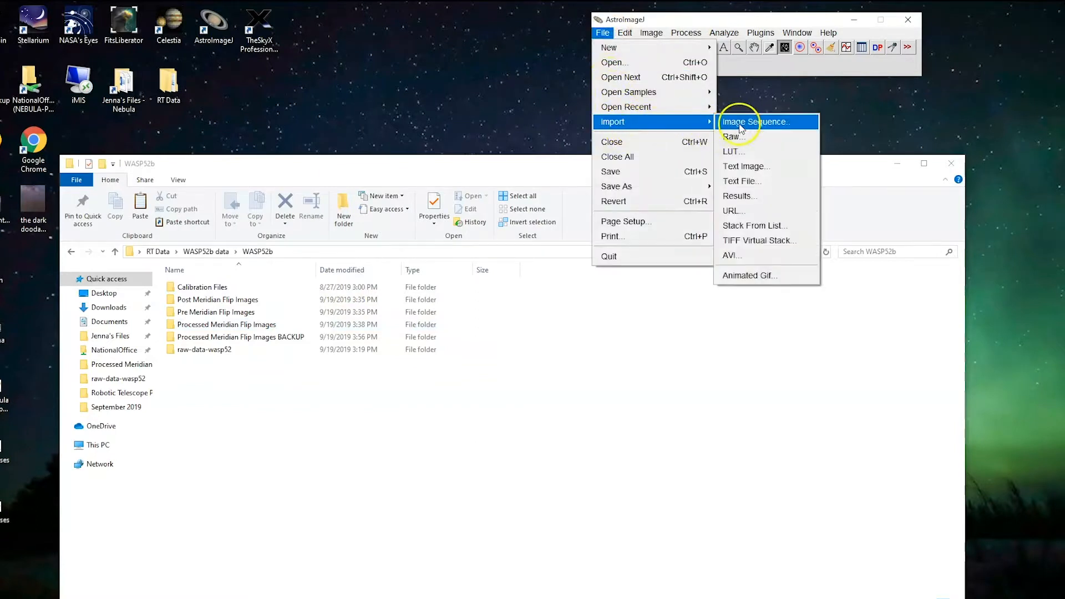
pyautogui.click(756, 122)
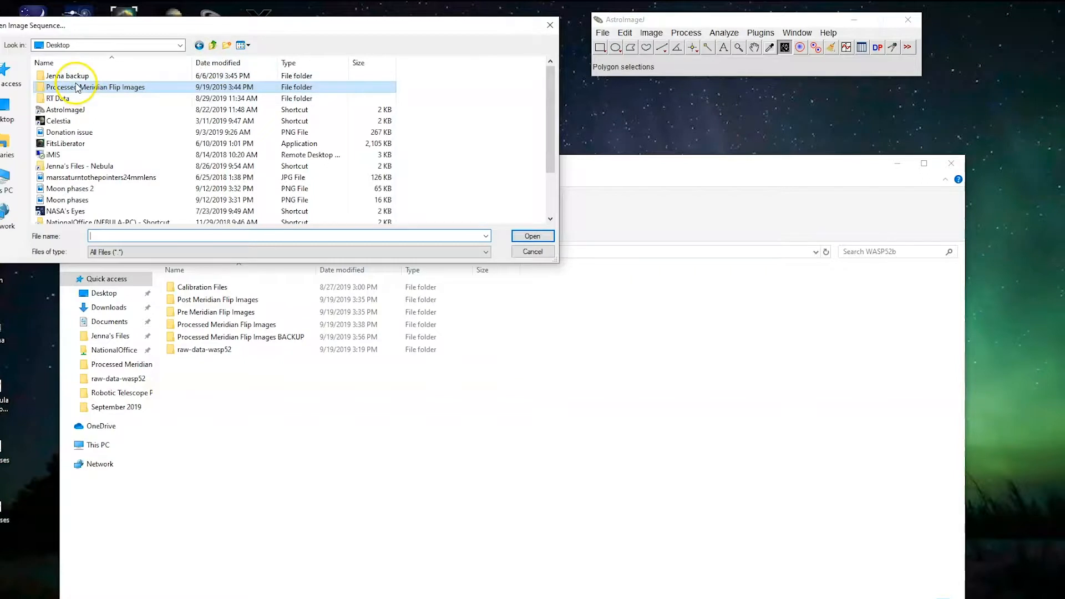
pyautogui.doubleClick(96, 87)
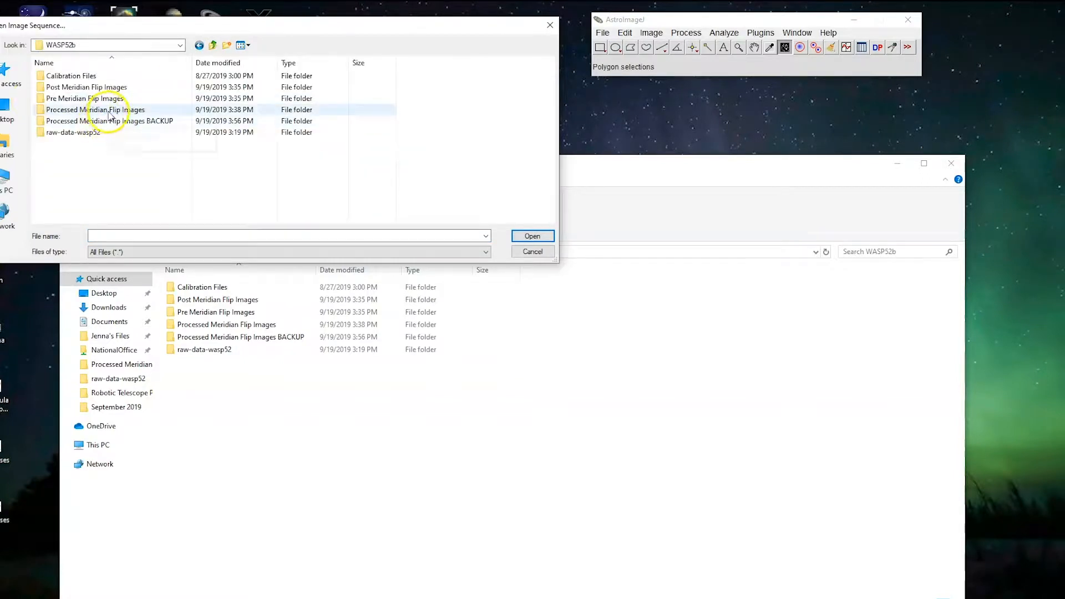
pyautogui.click(95, 110)
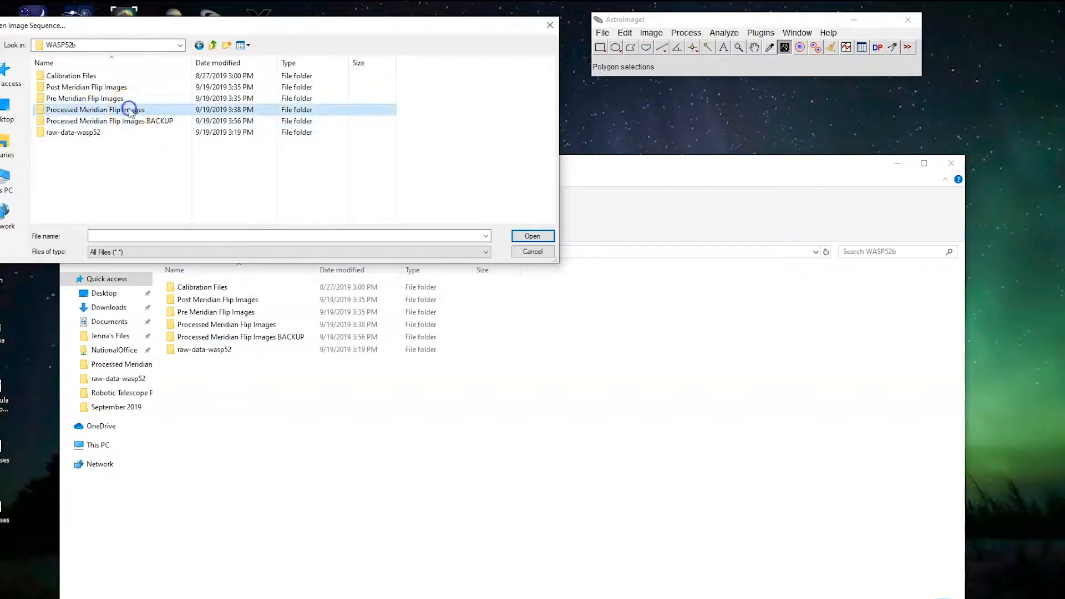
pyautogui.doubleClick(95, 110)
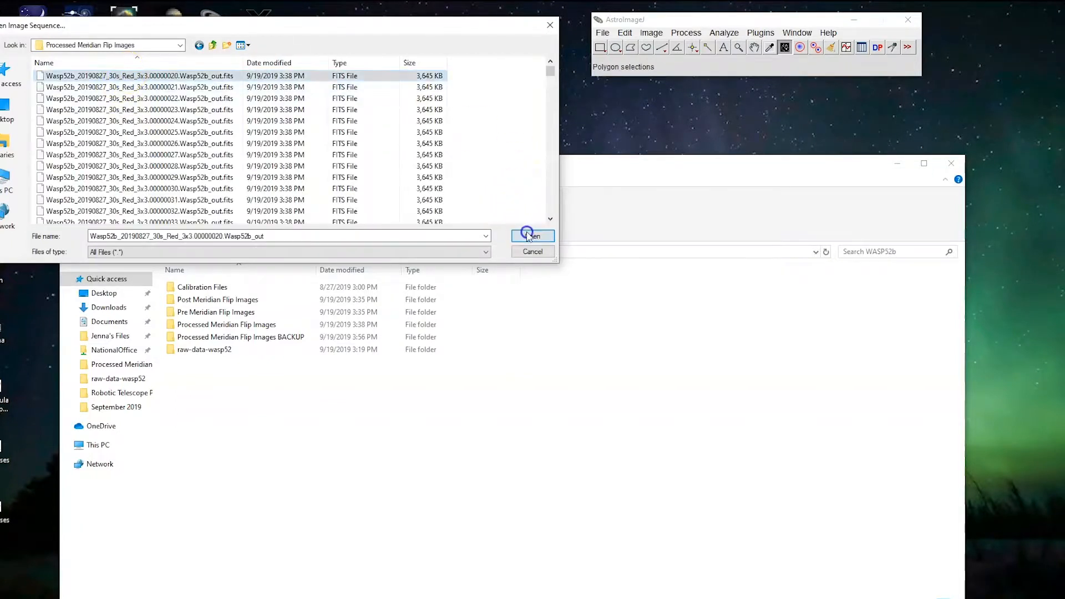
pyautogui.click(533, 235)
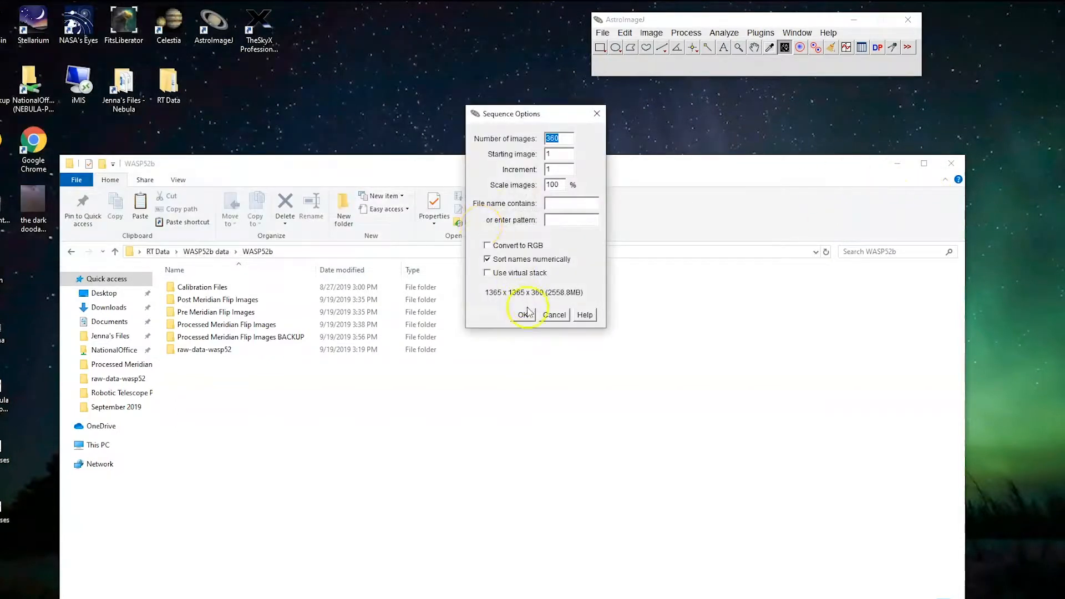
pyautogui.click(524, 314)
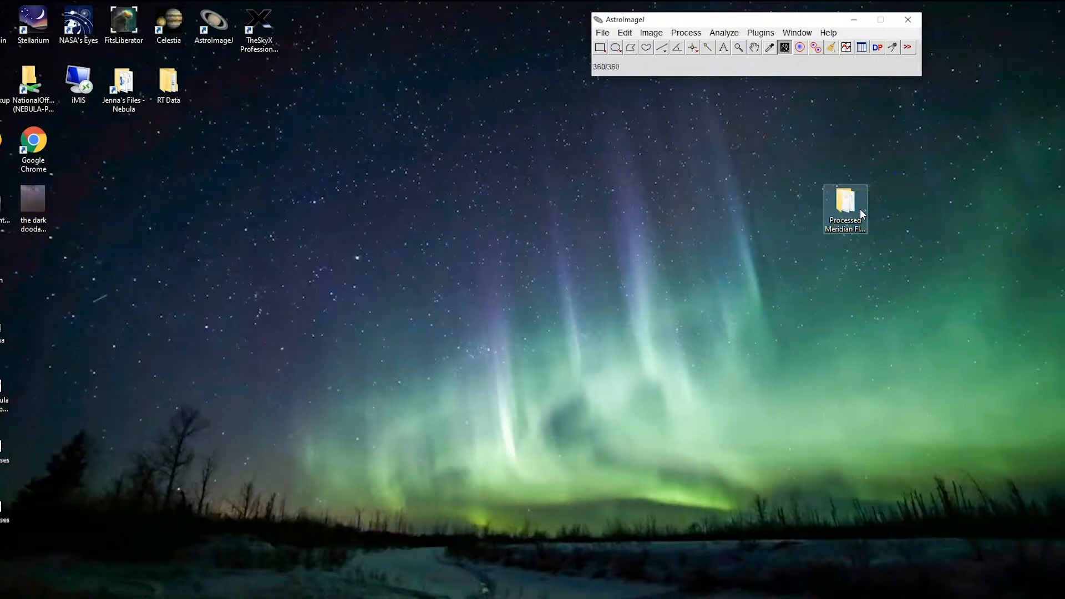
# Bring up the stack window and its Process menu to start an aperture-based alignment
pyautogui.doubleClick(846, 204)
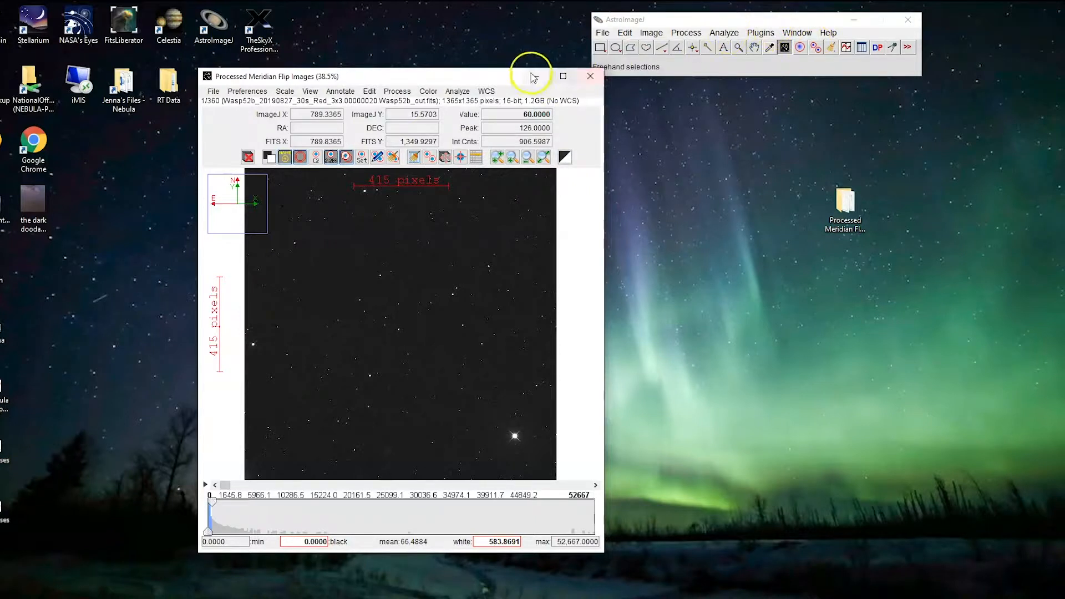
pyautogui.click(397, 91)
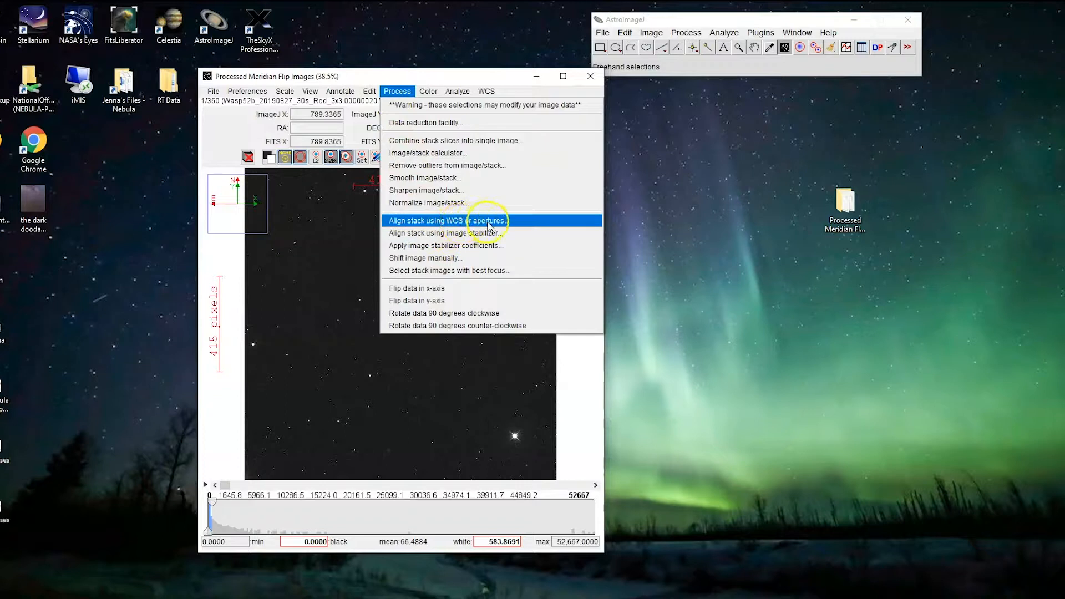
pyautogui.moveTo(442, 233)
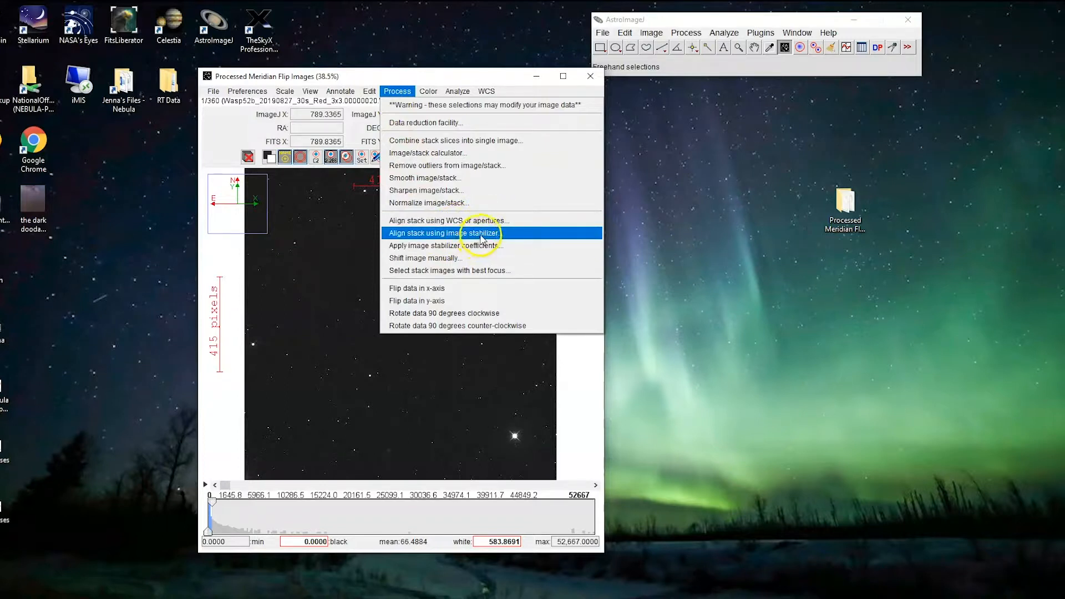
pyautogui.moveTo(421, 234)
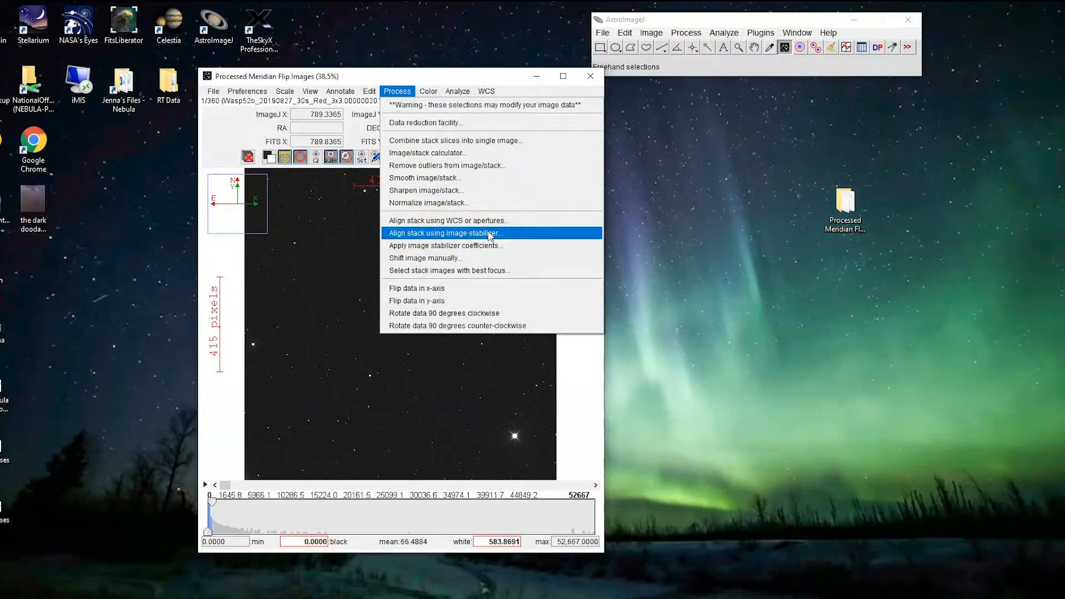
pyautogui.moveTo(482, 233)
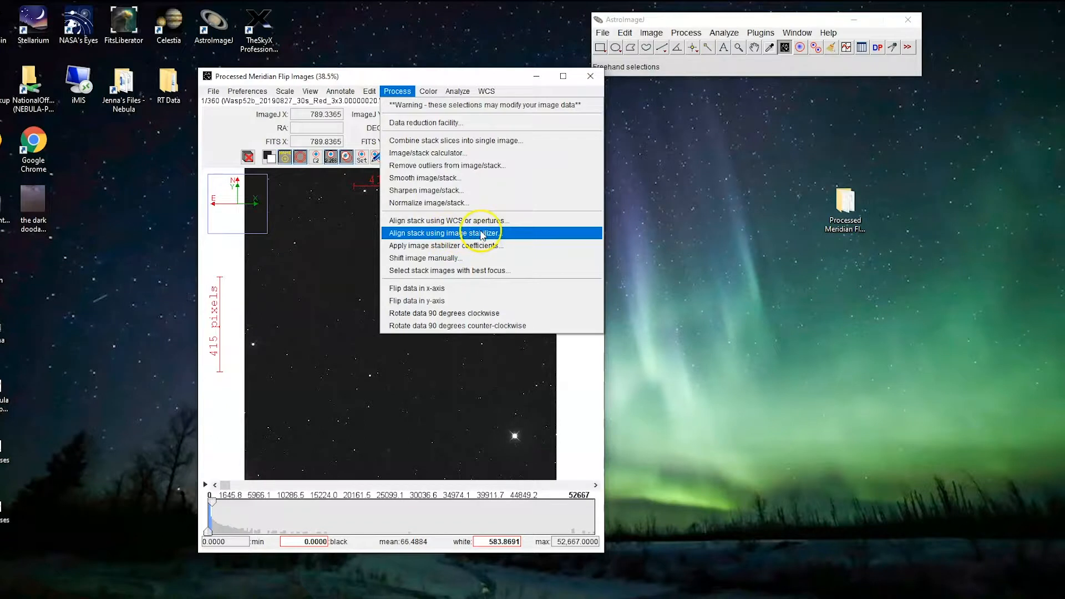
pyautogui.moveTo(435, 219)
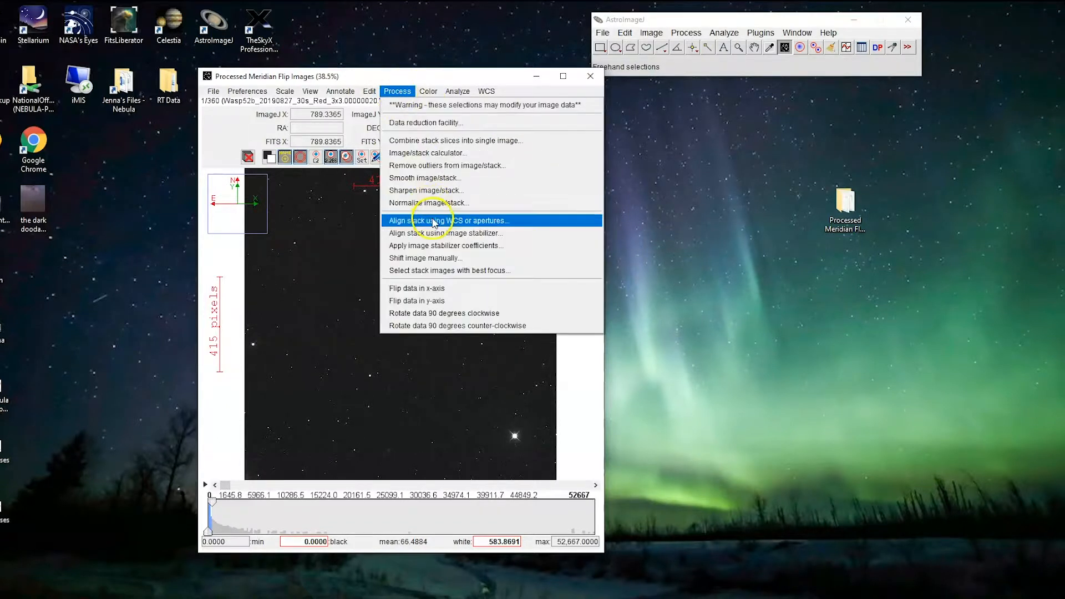
pyautogui.moveTo(465, 232)
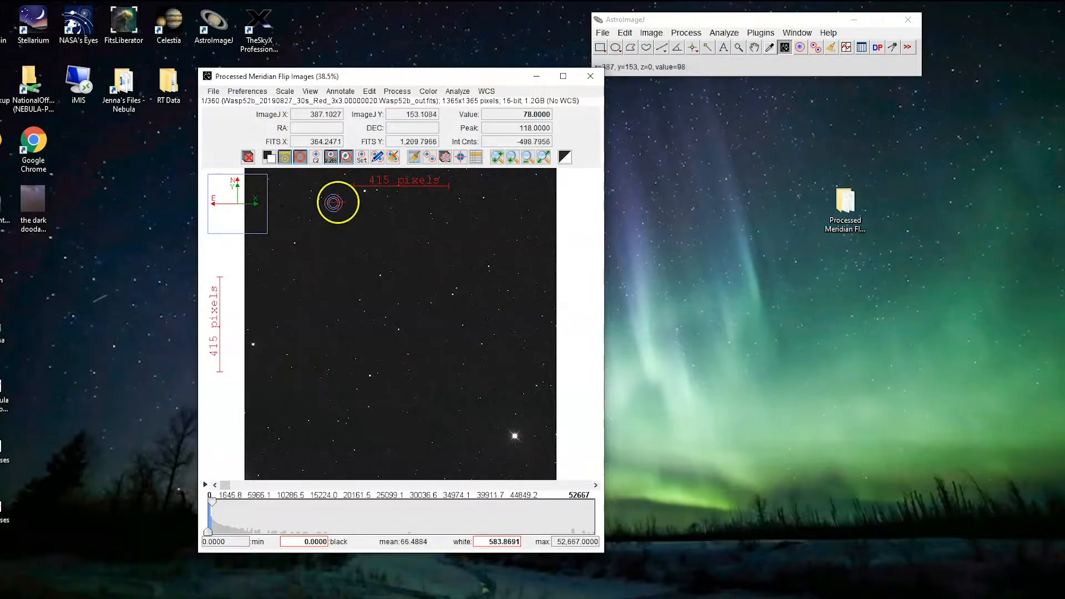
# Align the stack on a chosen star, then return to the Process menu for a fresh alignment
pyautogui.click(471, 438)
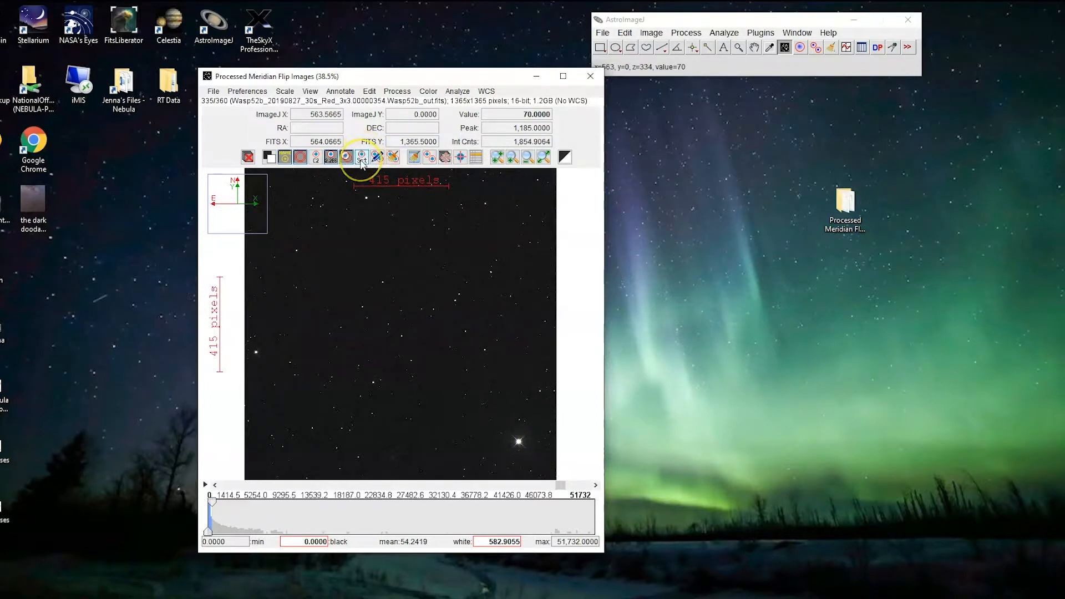
pyautogui.click(361, 156)
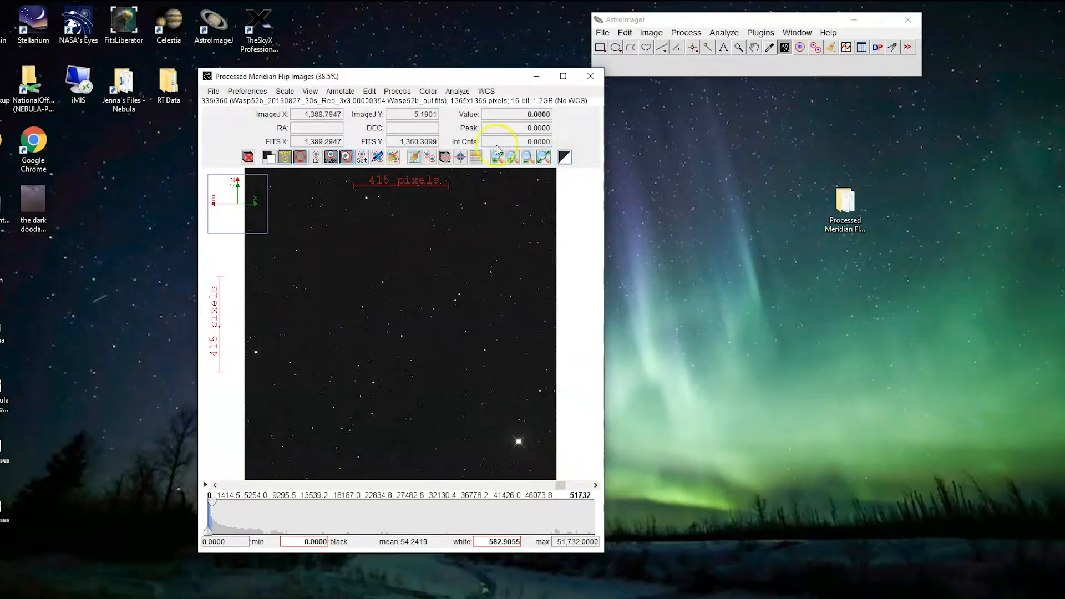
pyautogui.click(397, 91)
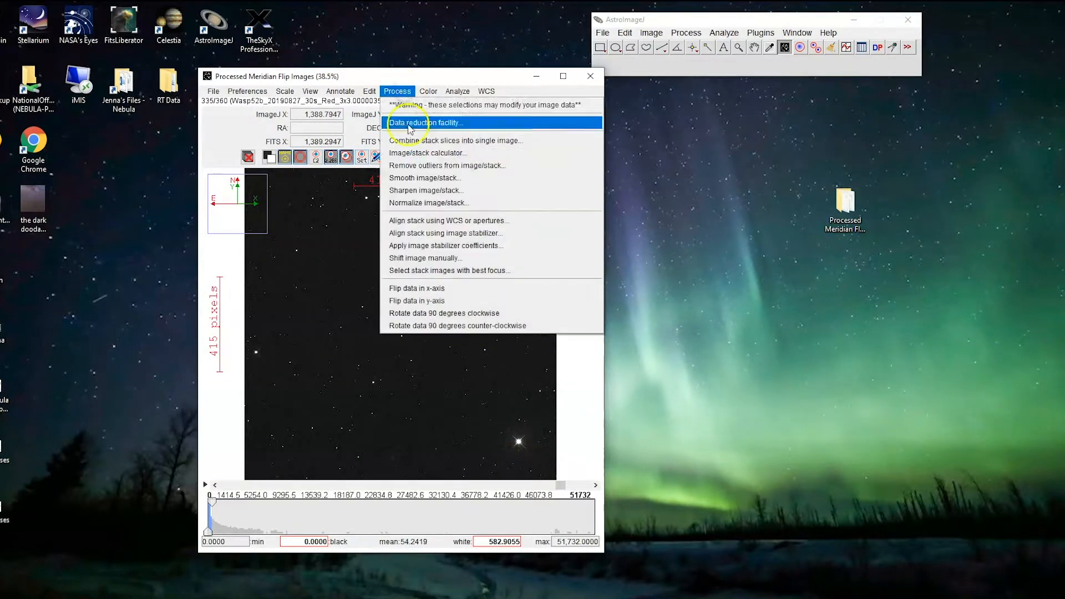
pyautogui.moveTo(461, 233)
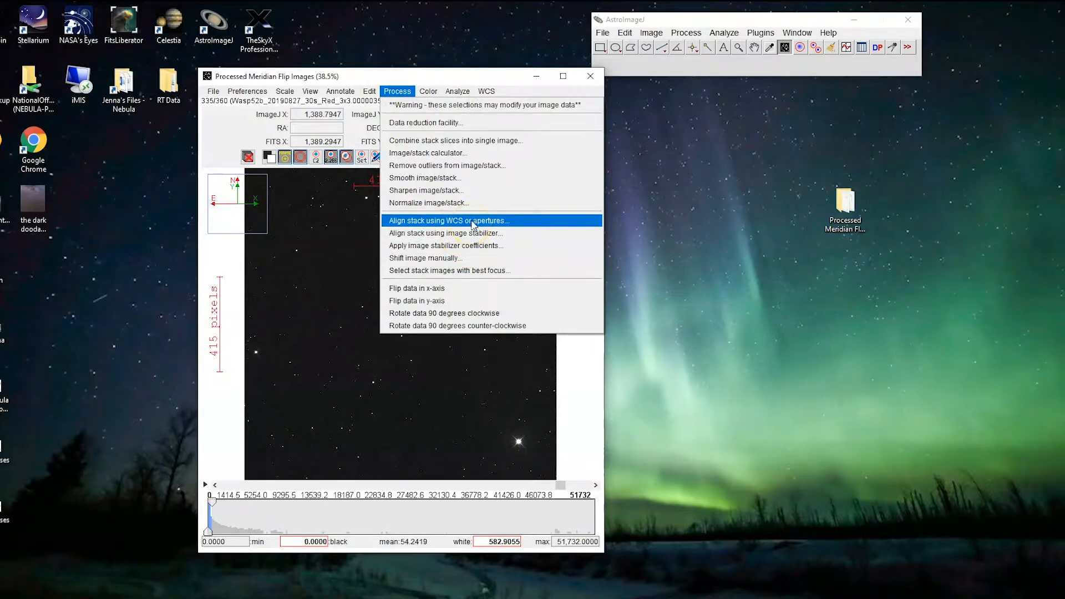
# Run Stack Aligner from slice 1 through 360, producing the Aligned_Processed stack
pyautogui.click(447, 220)
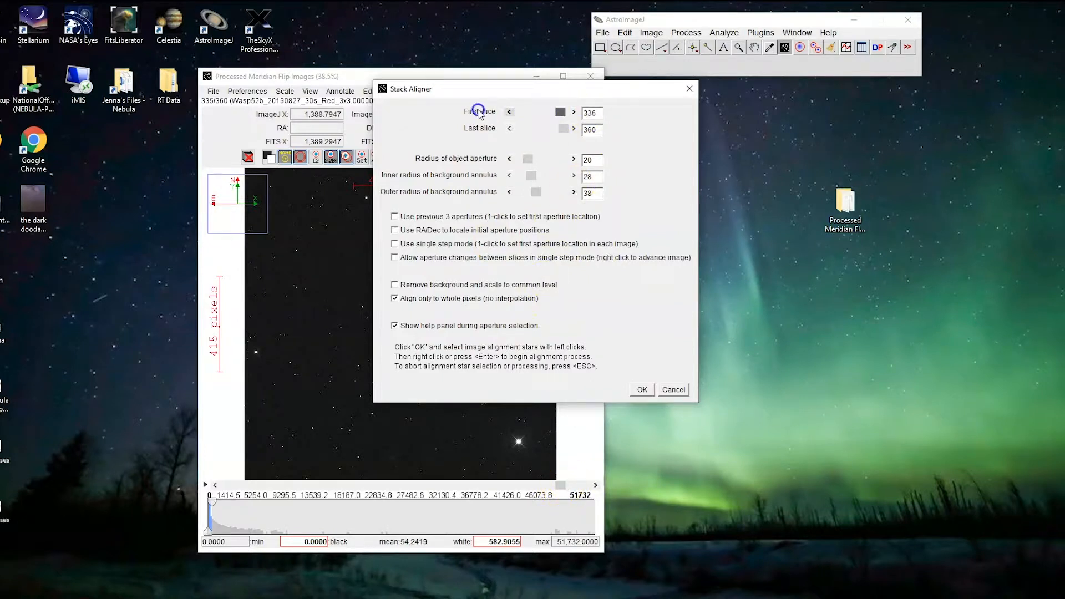
pyautogui.click(510, 111)
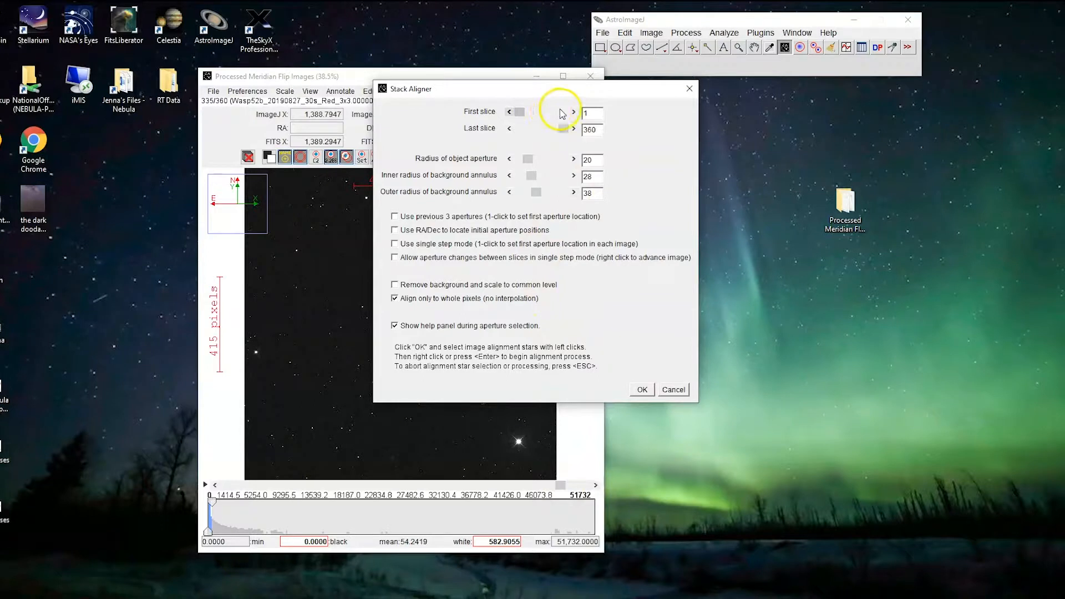
pyautogui.moveTo(544, 177)
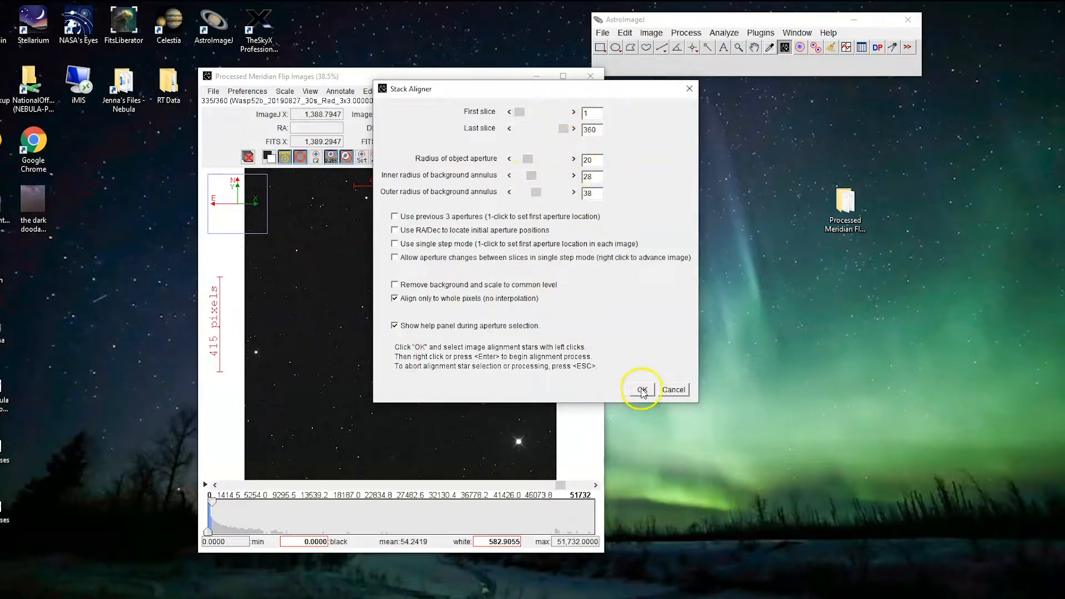
pyautogui.click(640, 390)
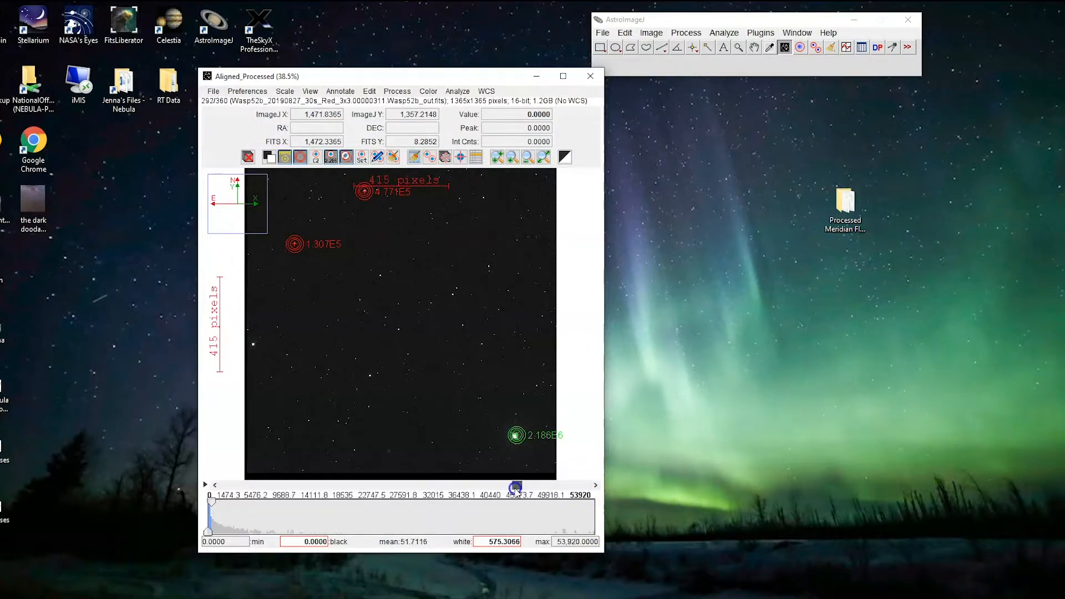
# Browse back and forth through slices of the aligned WASP-52b stack
pyautogui.moveTo(514, 485); pyautogui.dragTo(265, 485)
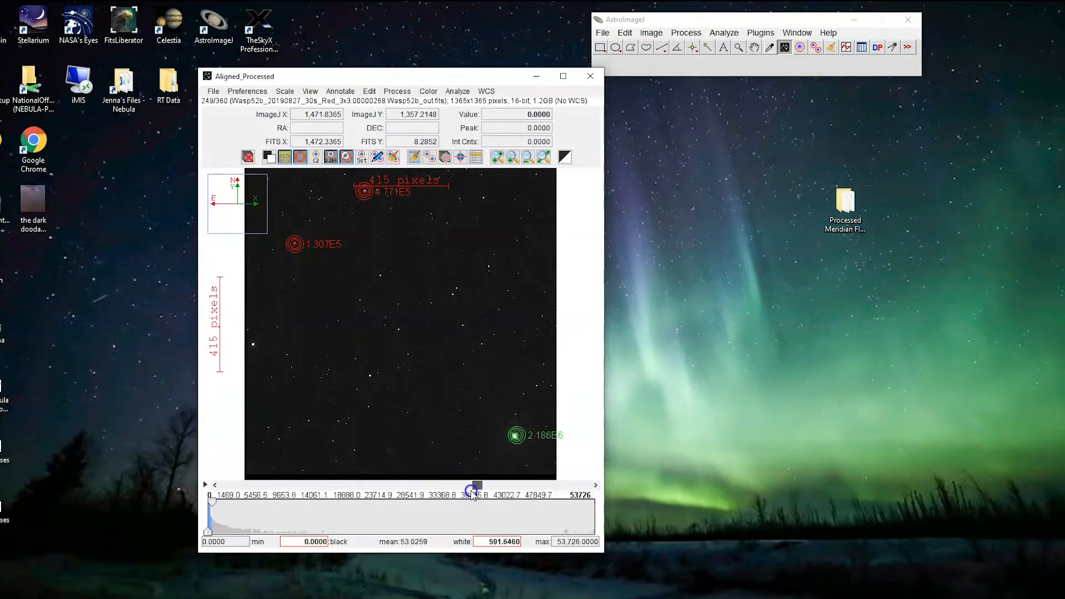
pyautogui.moveTo(472, 489); pyautogui.dragTo(571, 495)
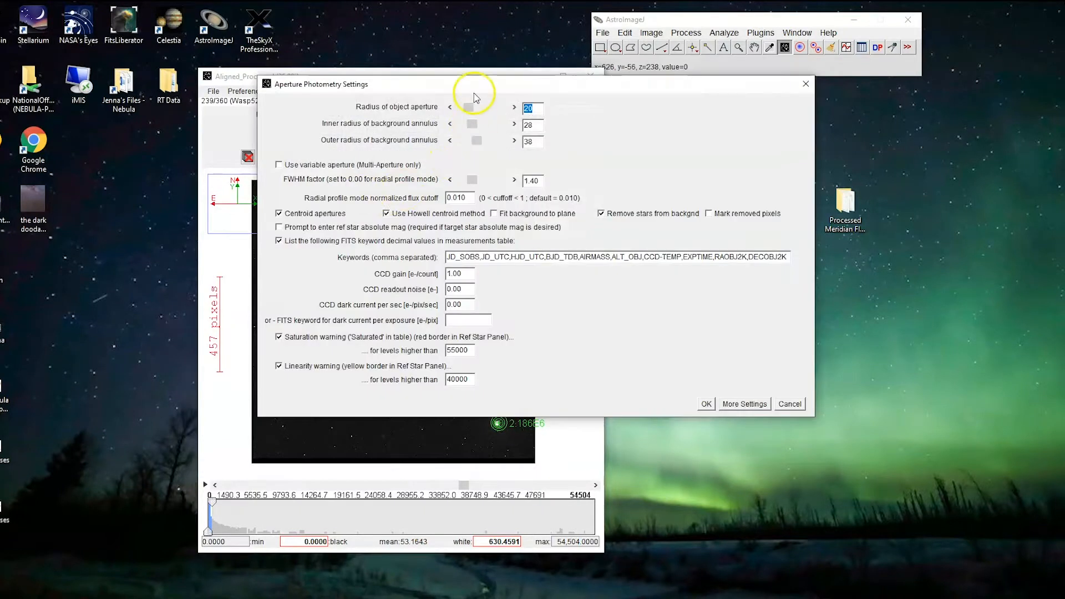
# Set aperture radius 5 with background annulus 10 to 15 and accept
pyautogui.click(449, 108)
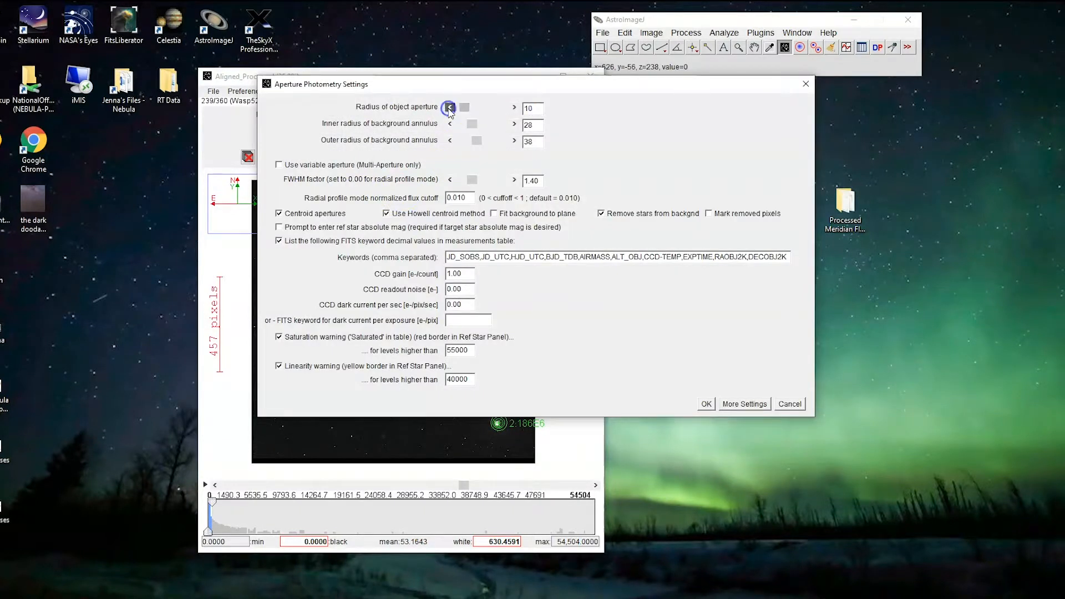
pyautogui.click(450, 108)
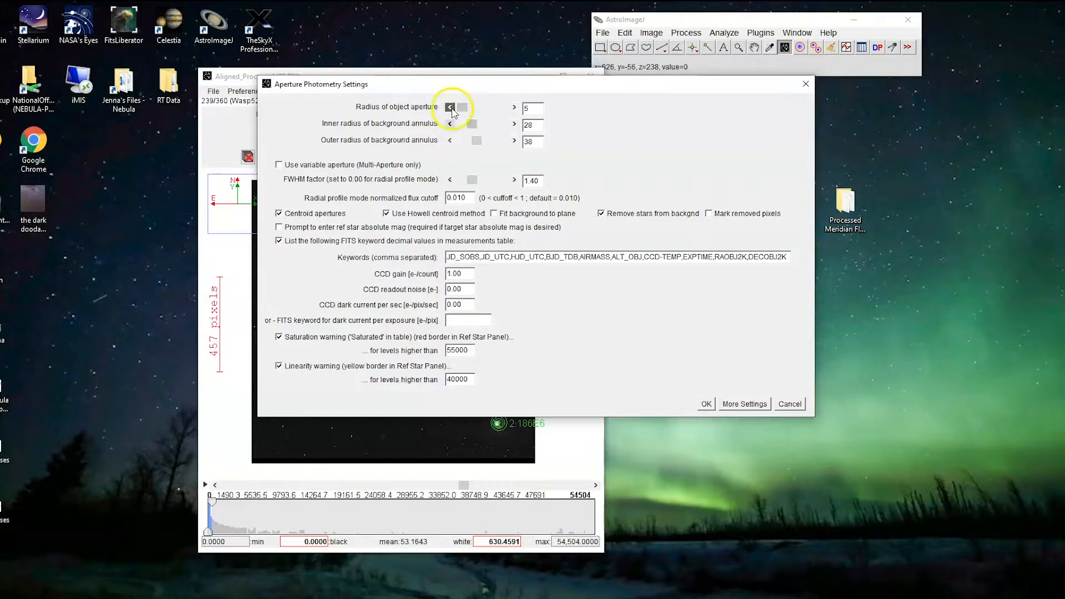
pyautogui.click(449, 123)
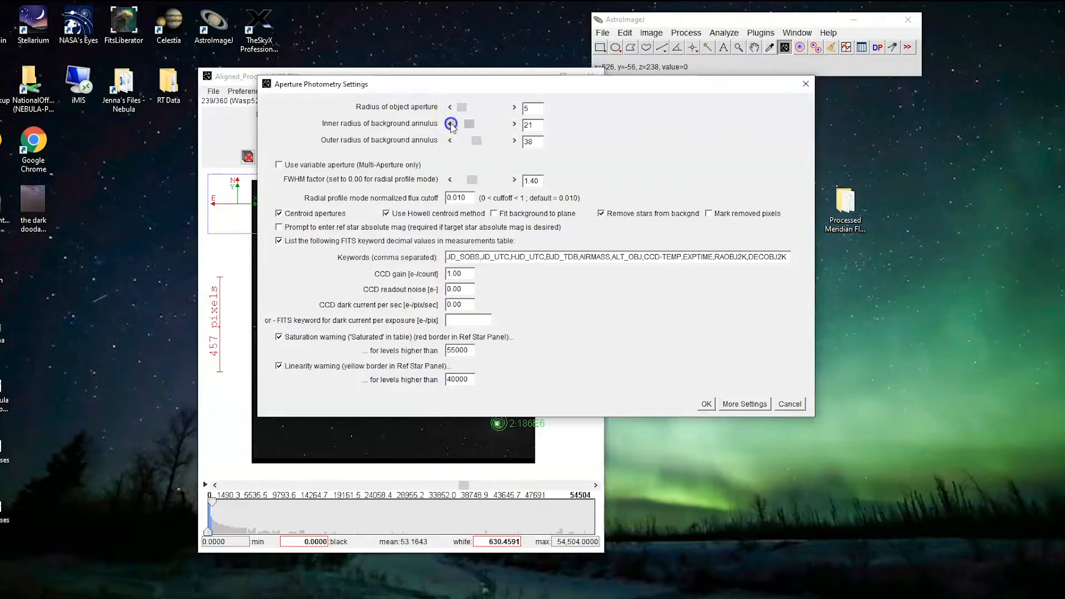
pyautogui.click(450, 123)
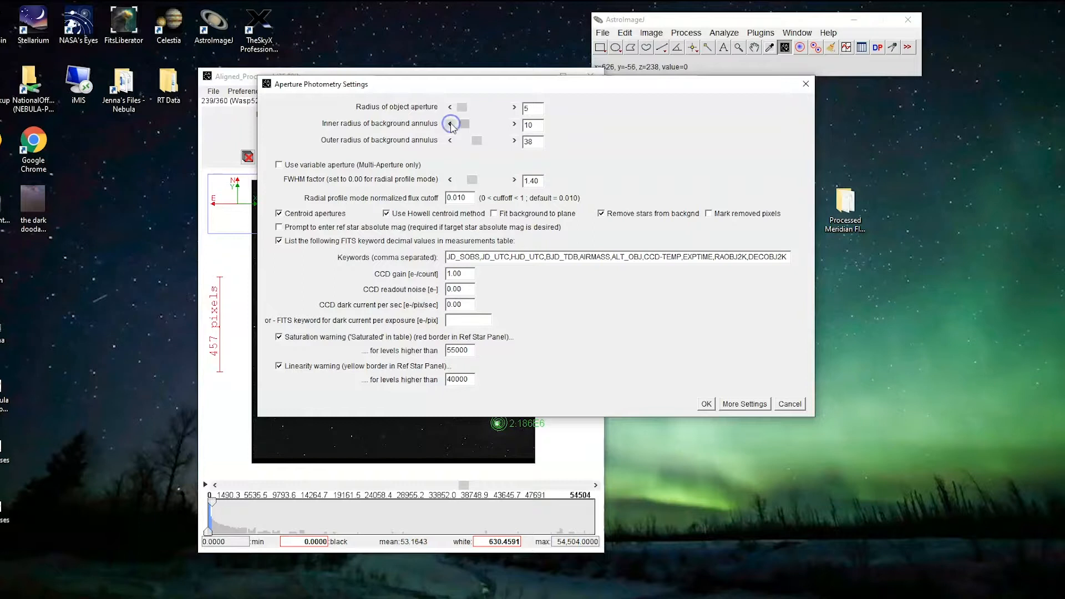
pyautogui.click(451, 140)
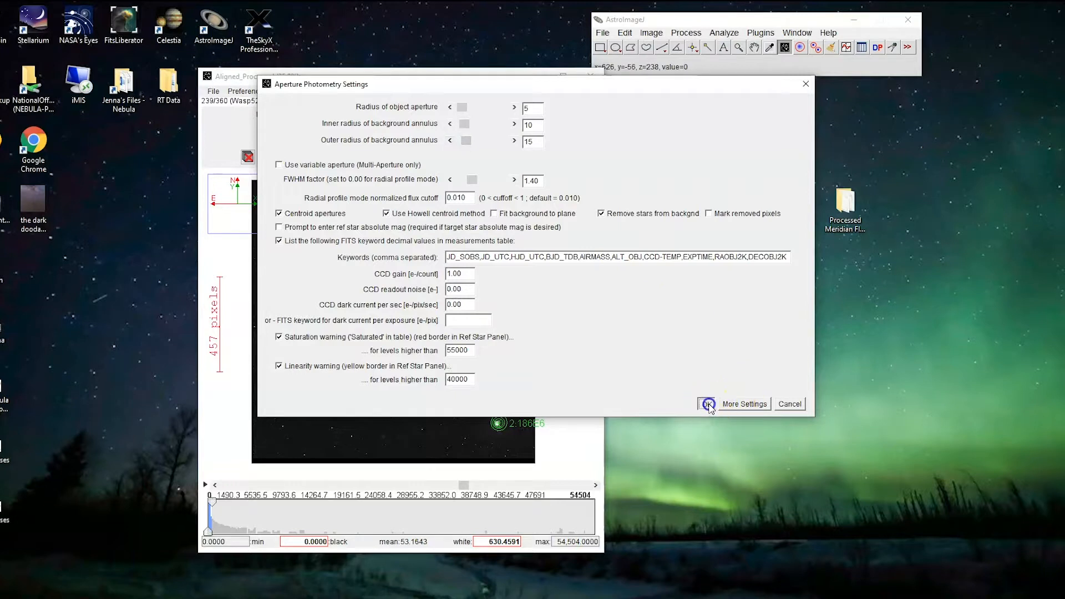
pyautogui.click(708, 404)
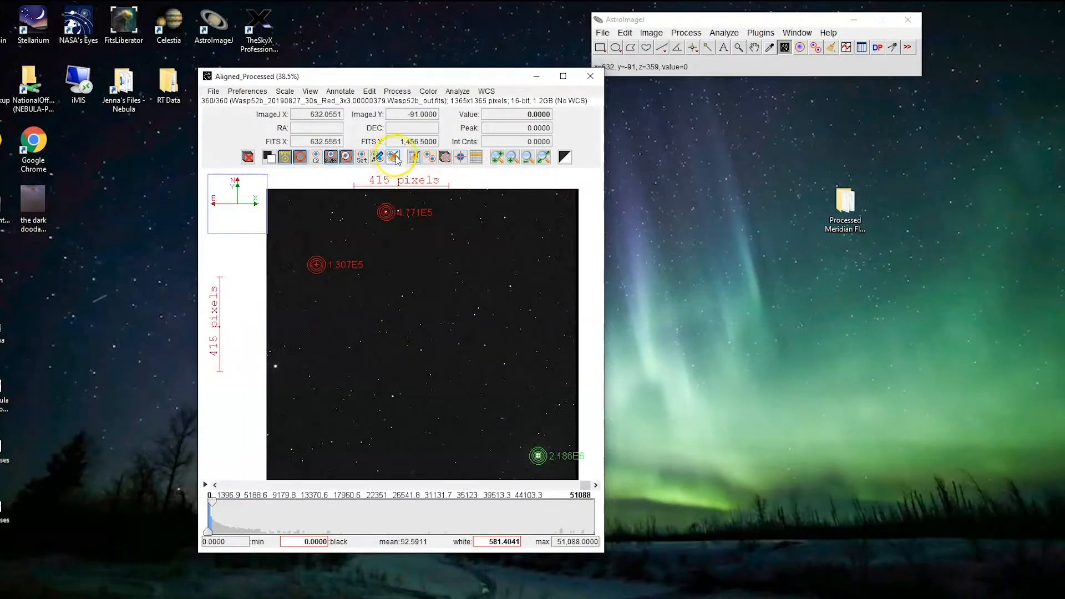
pyautogui.moveTo(394, 157)
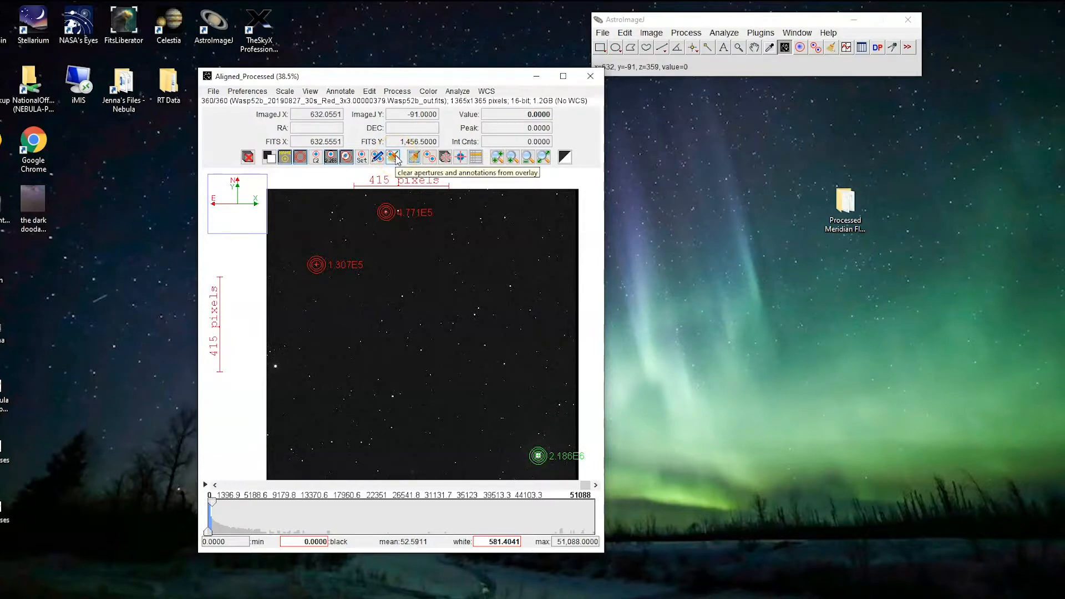
# Clear old apertures and re-run Stack Aligner without background removal and scaling
pyautogui.click(393, 156)
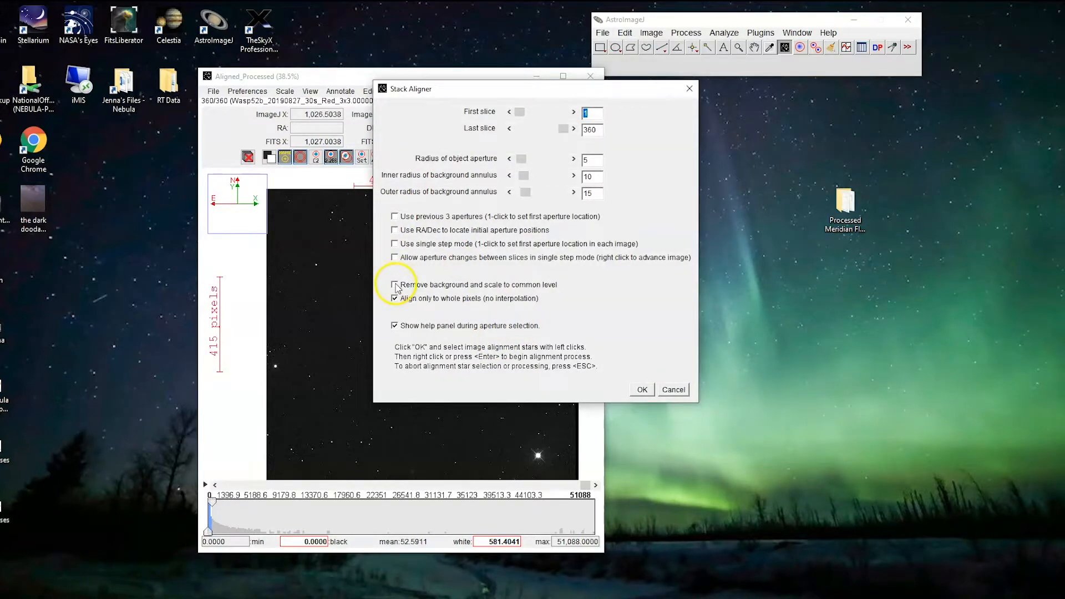
pyautogui.click(394, 284)
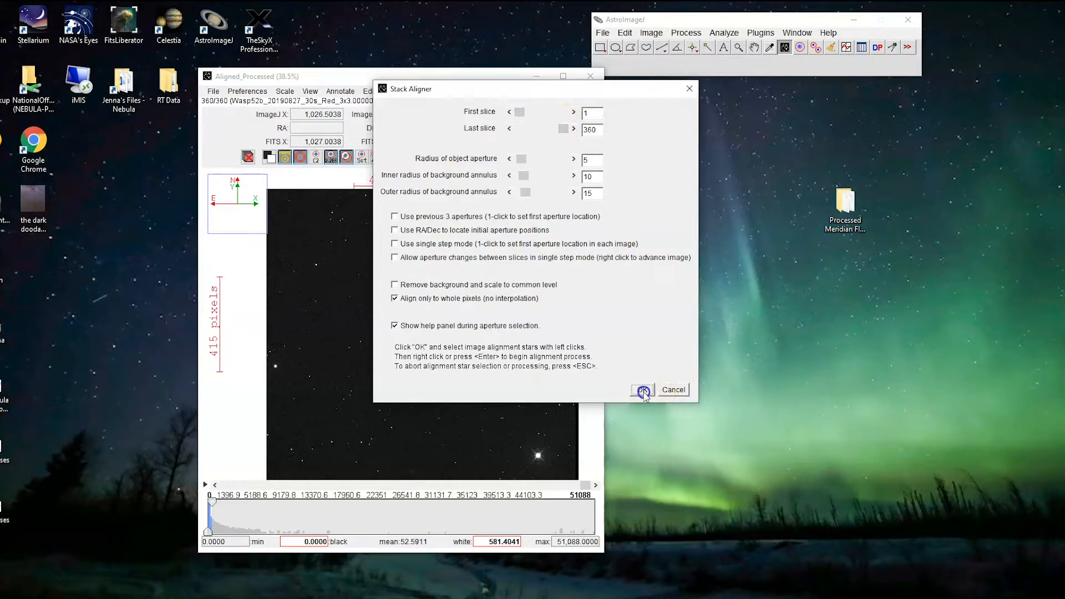
pyautogui.click(642, 389)
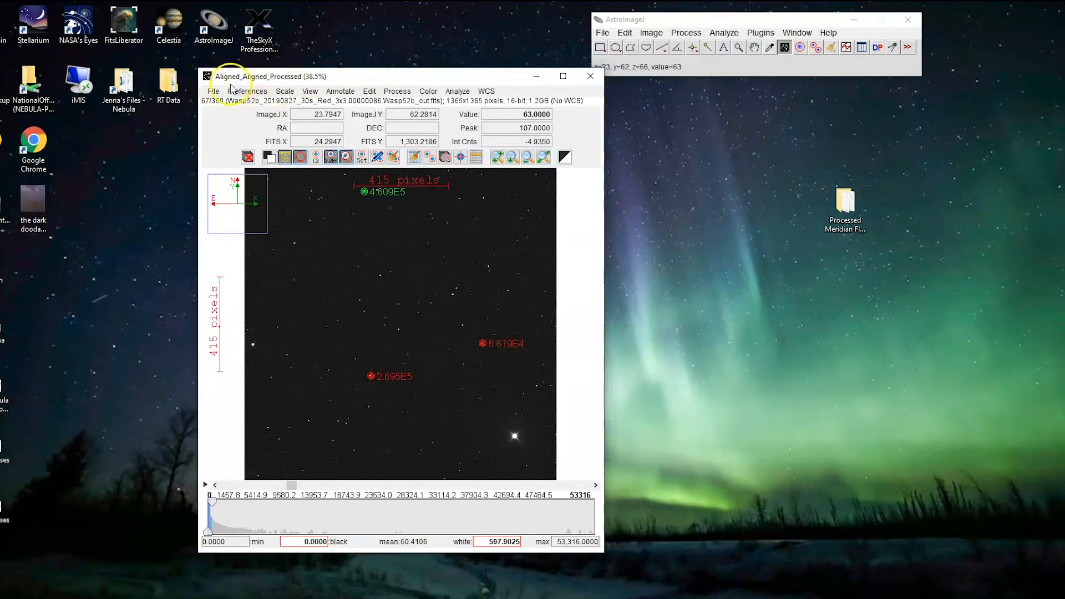
# Create a new 'Stabilized images' folder inside the WASP52b folder
pyautogui.click(214, 90)
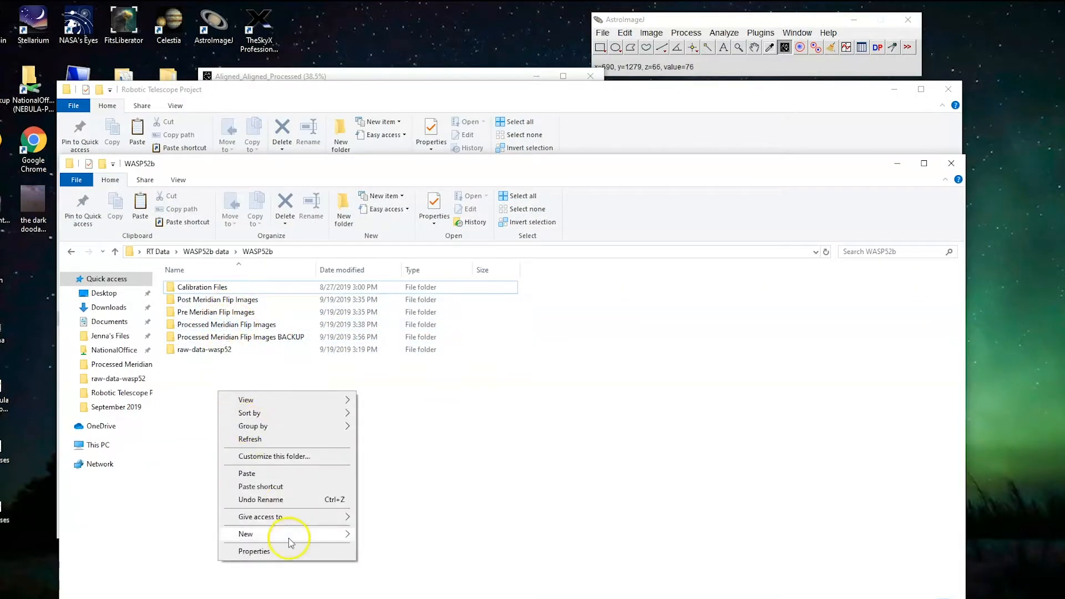
pyautogui.click(246, 534)
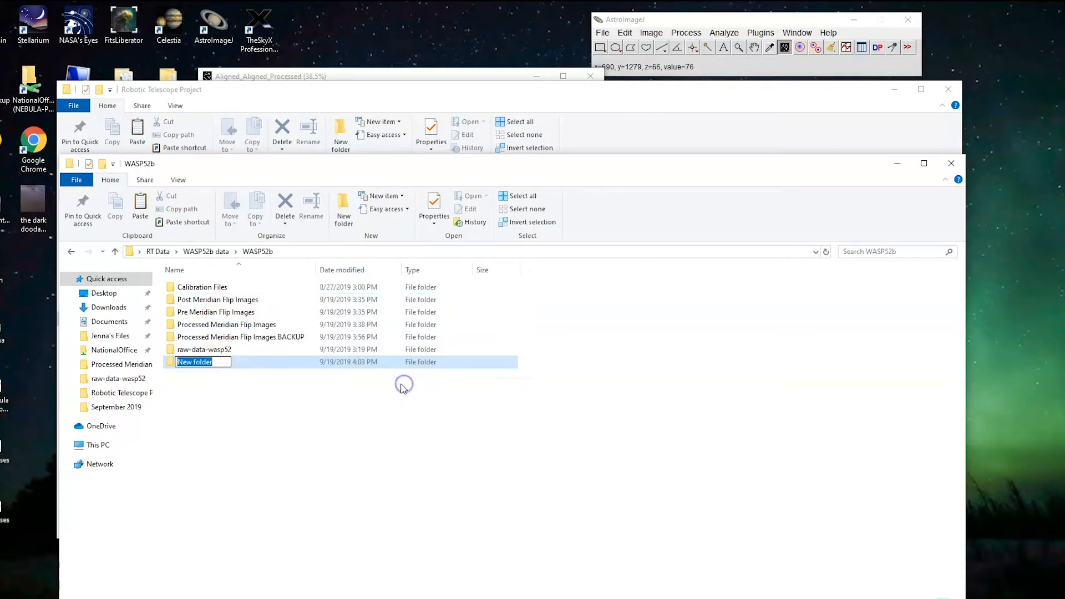
pyautogui.write('Stabilized ima')
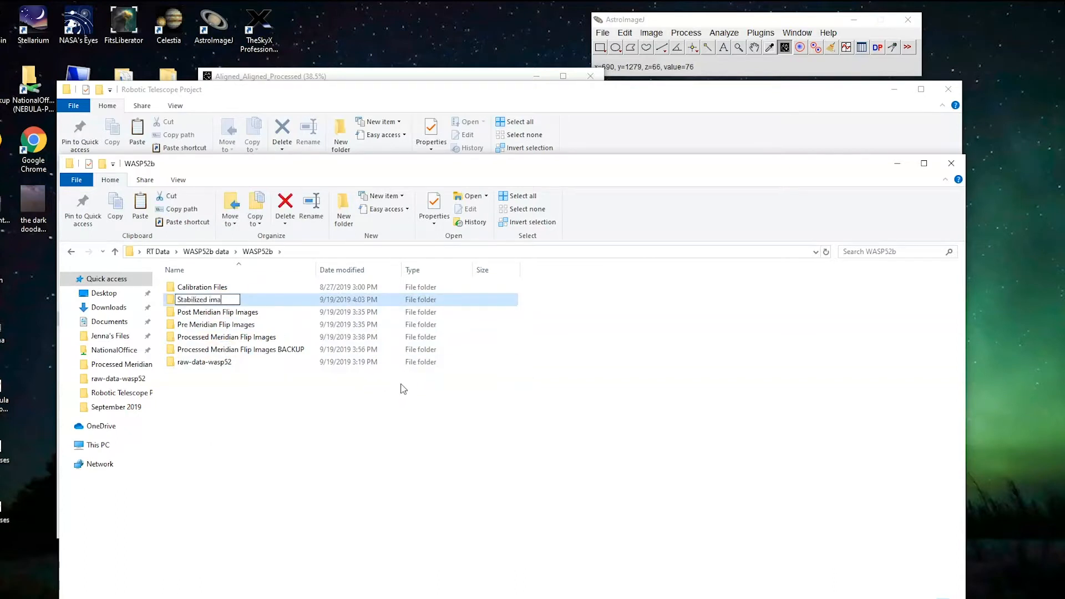
pyautogui.press('enter')
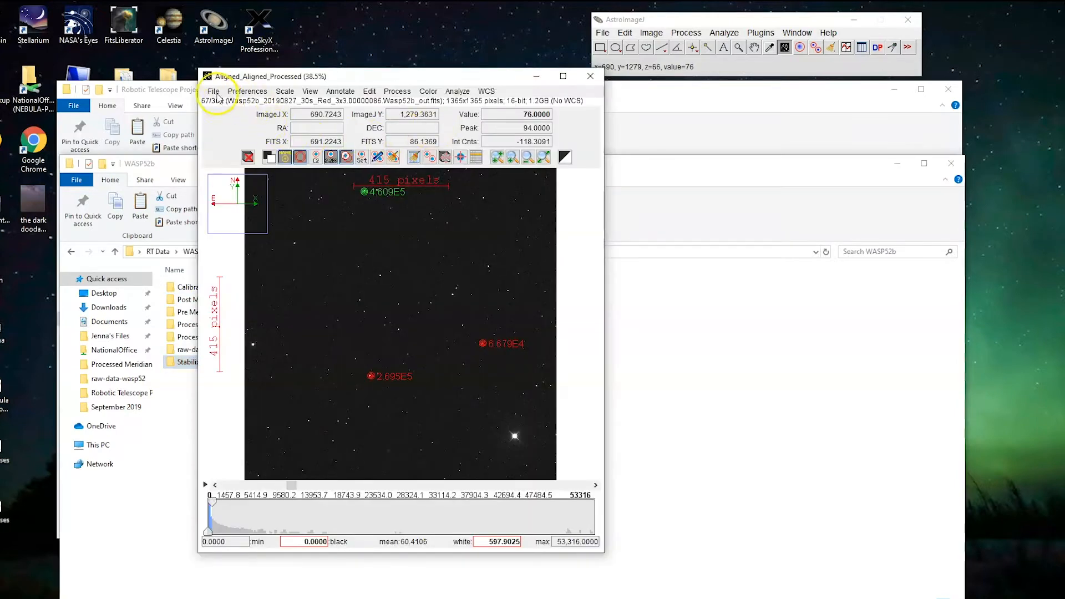
# Save the Aligned_Aligned_Processed stack as a FITS sequence into Stabilized images
pyautogui.click(213, 90)
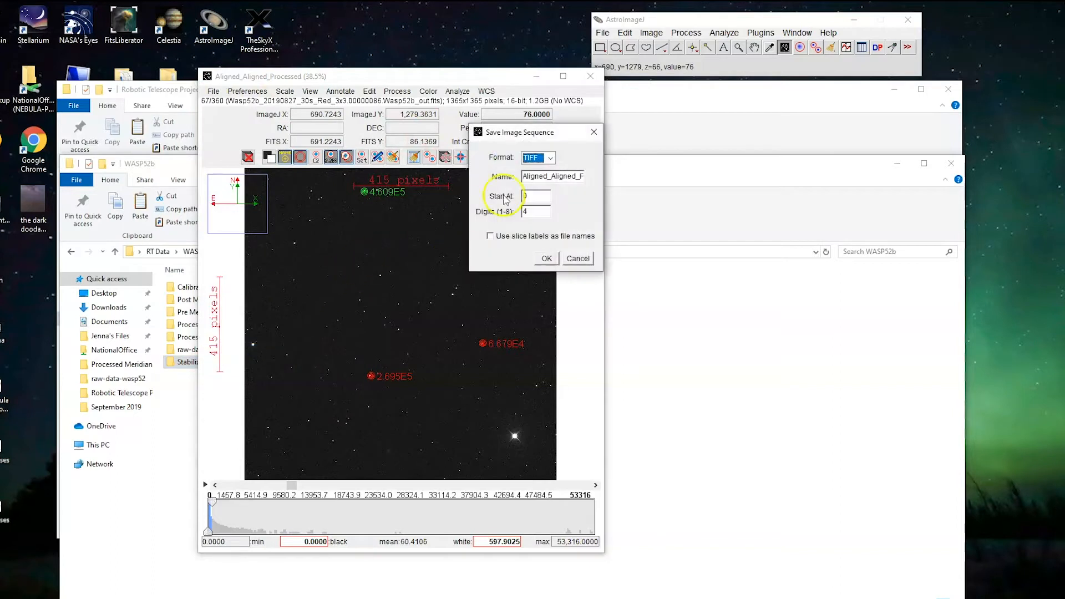
pyautogui.click(550, 157)
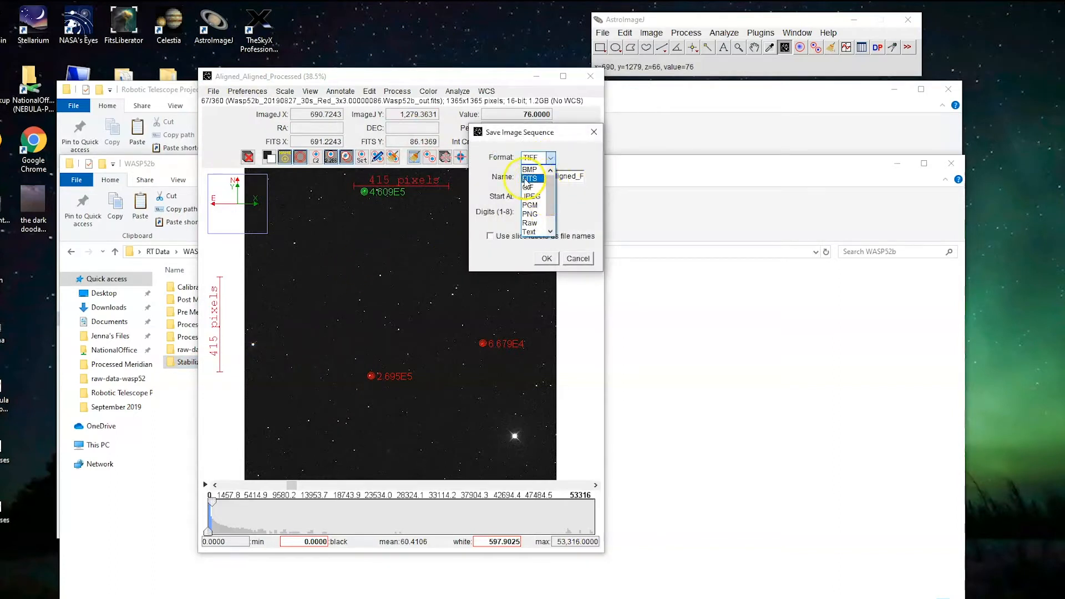
pyautogui.click(531, 179)
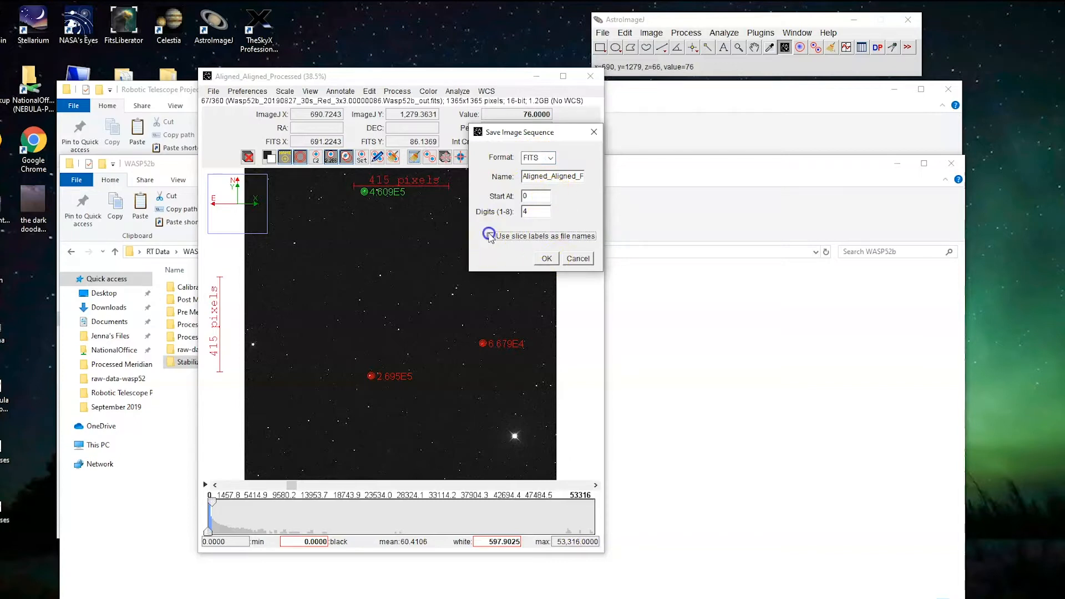
pyautogui.click(545, 258)
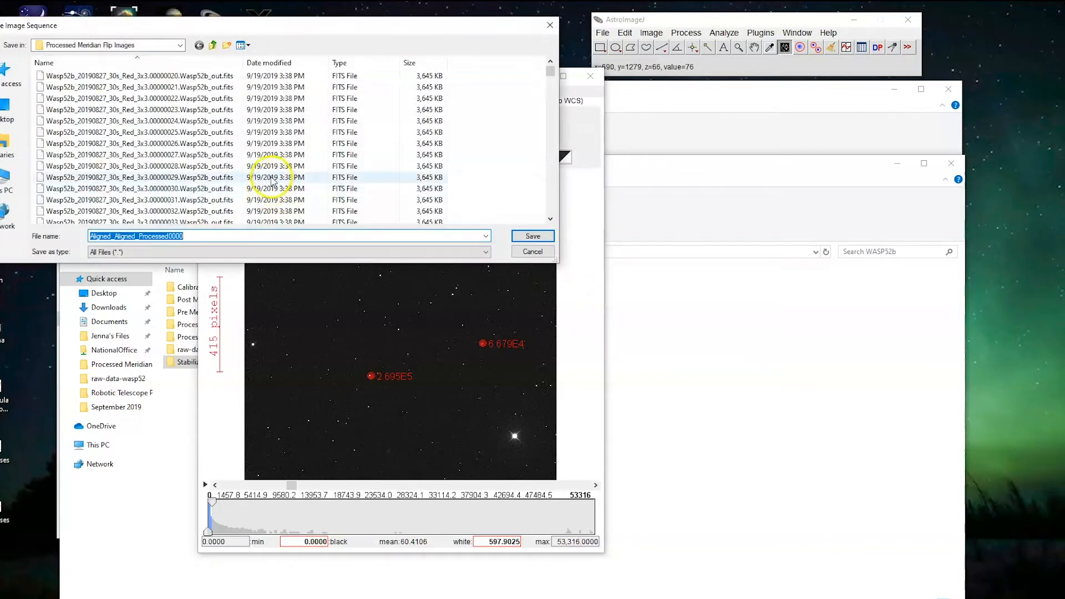
pyautogui.click(213, 45)
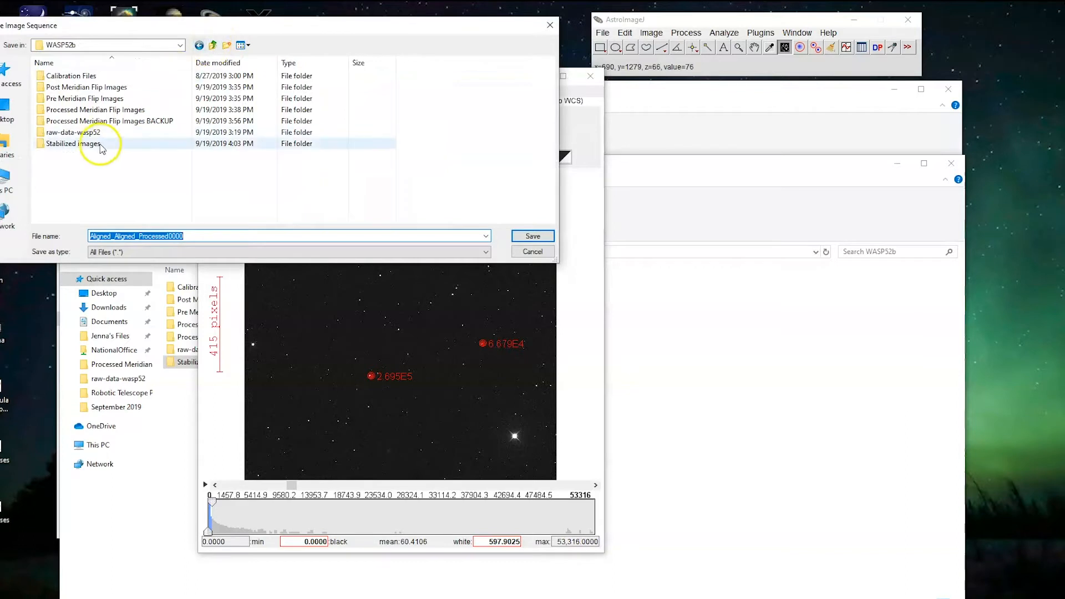
pyautogui.doubleClick(71, 143)
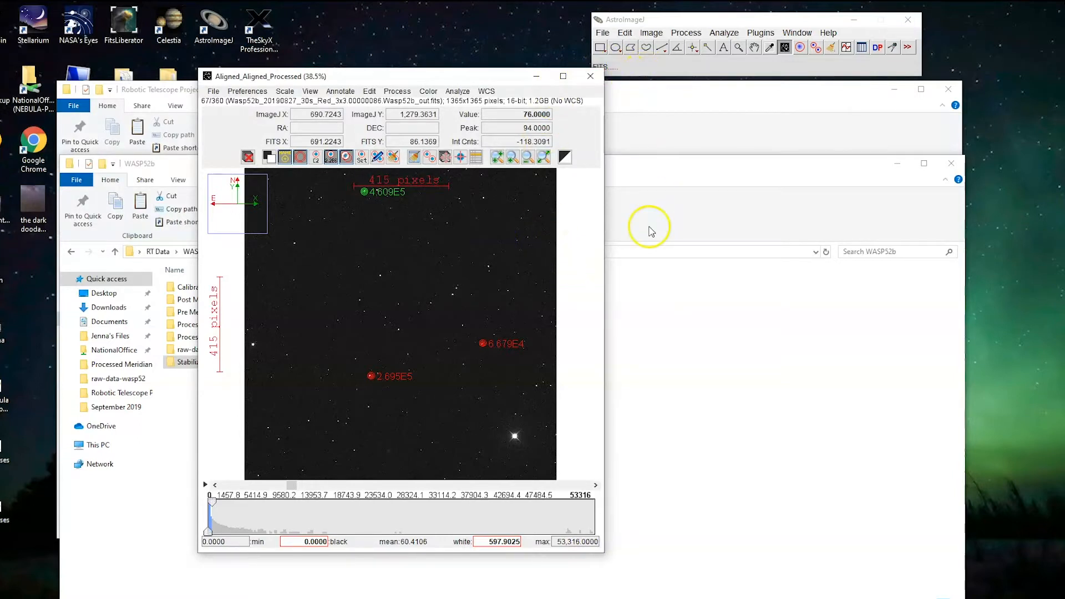
# Show the Stabilized images folder contents, listing the saved 3,645 KB FITS frames
pyautogui.click(204, 362)
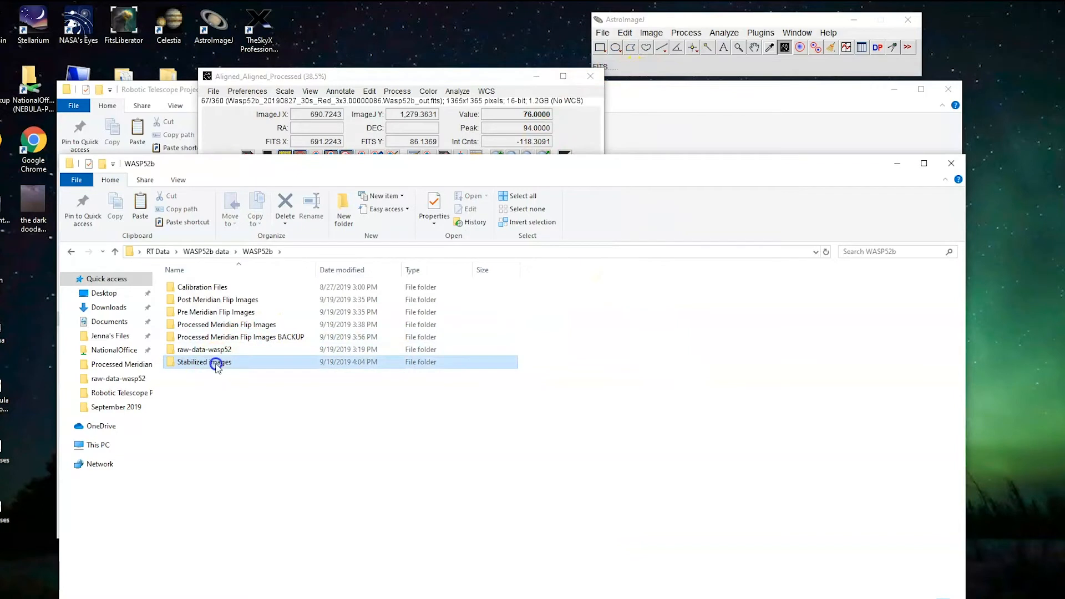
pyautogui.doubleClick(204, 362)
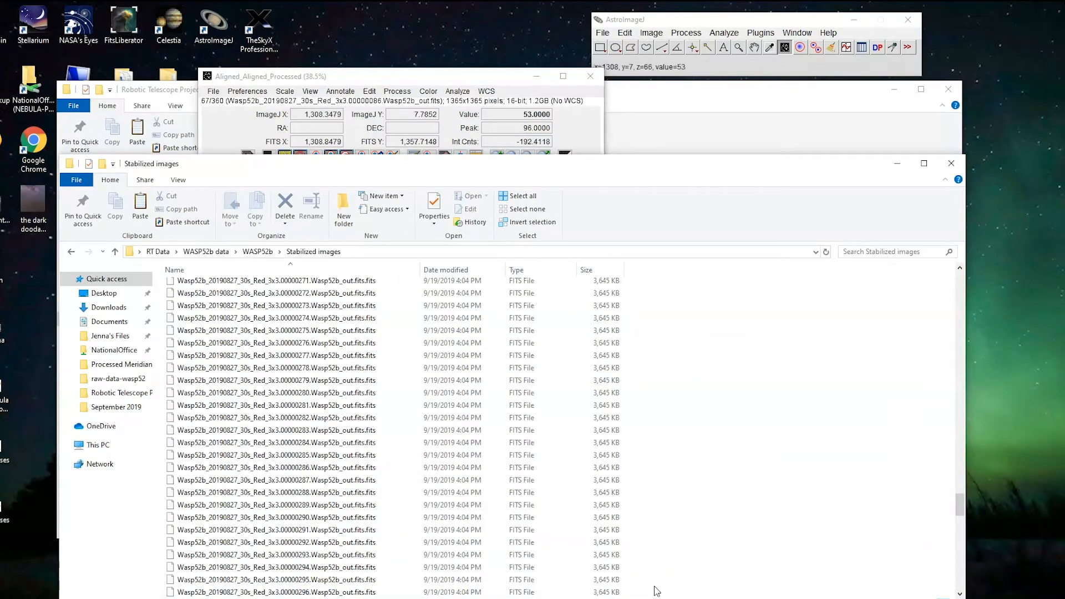
pyautogui.moveTo(846, 490)
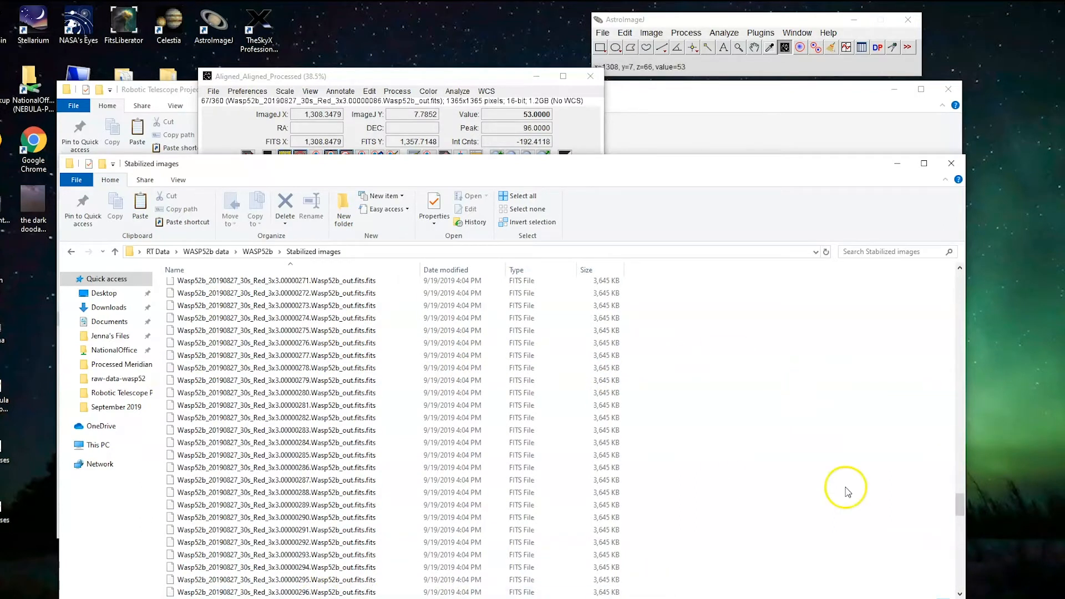